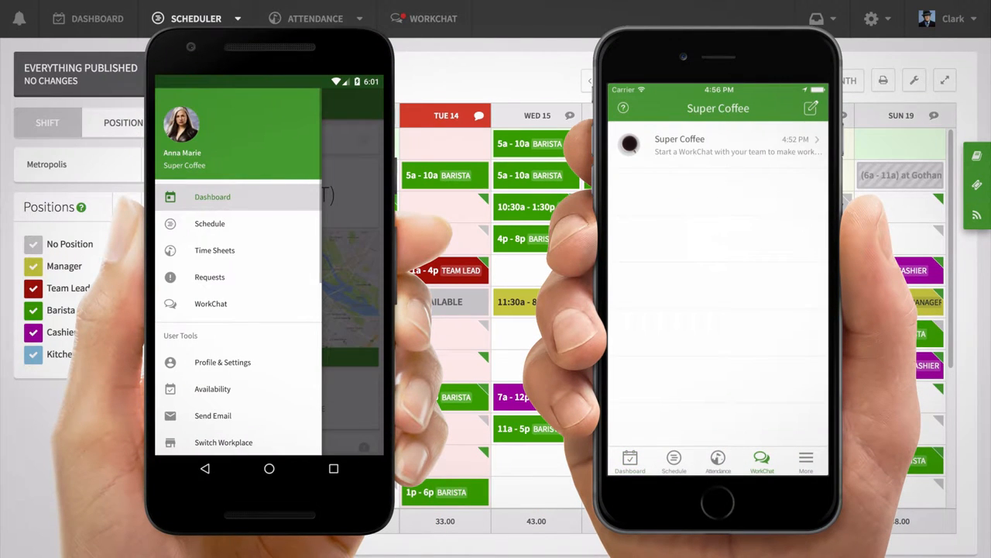
Message the Super Coffee chat: 'Hey everyone! The new blend of coffee will be out this we...'.
click(812, 109)
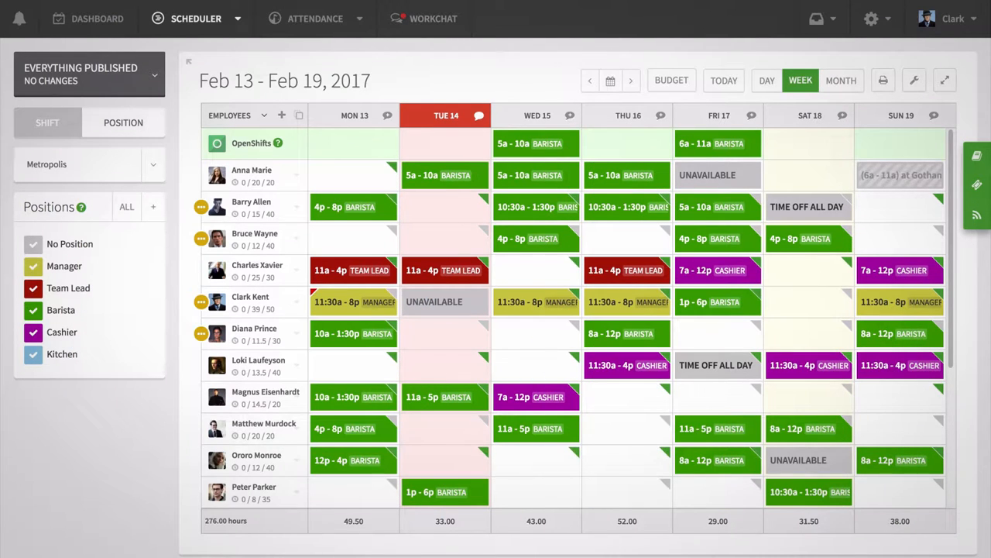
click(425, 19)
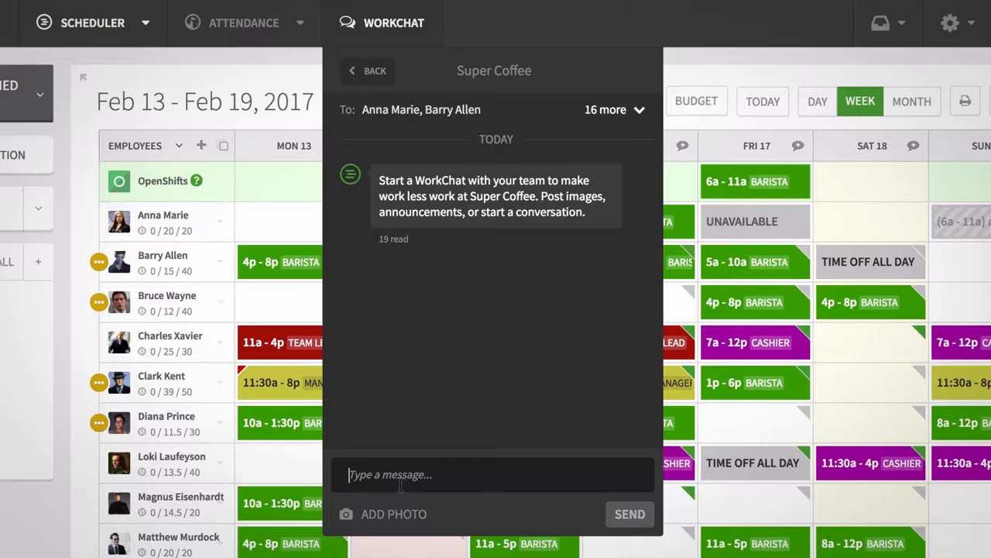
text(Hey everyone! The new blend of coffee will be out this we)
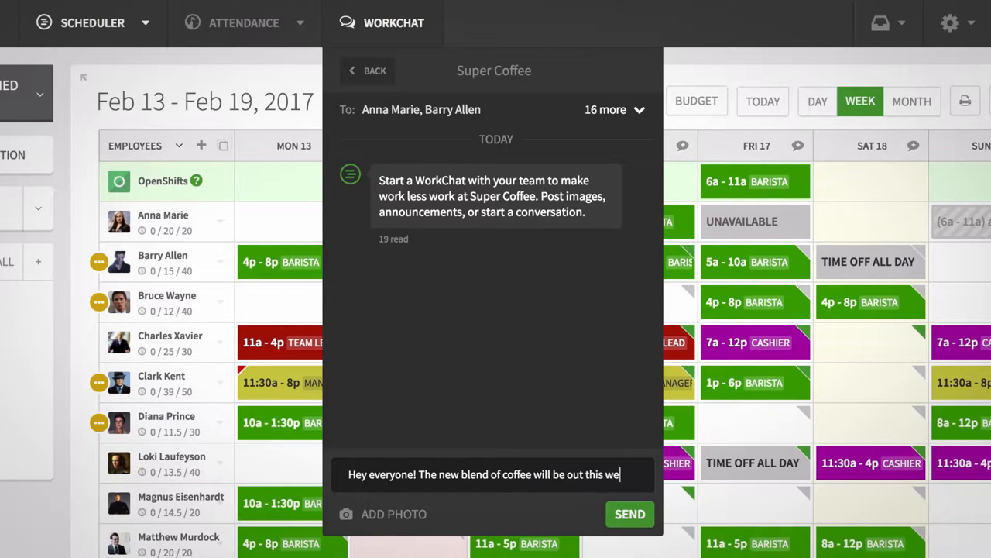
click(629, 514)
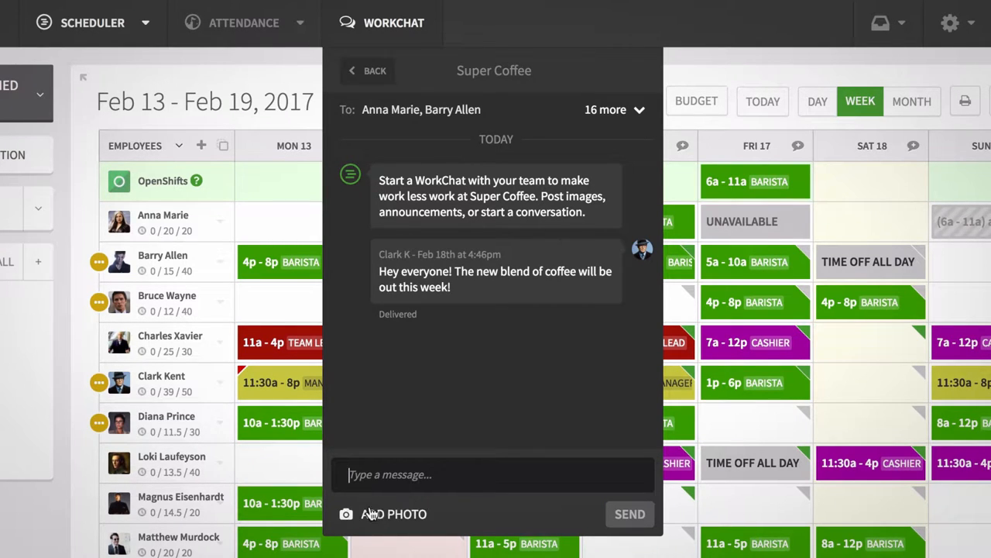
Attach the Super Coffee Spring Blend image and send it to the whole team.
click(384, 514)
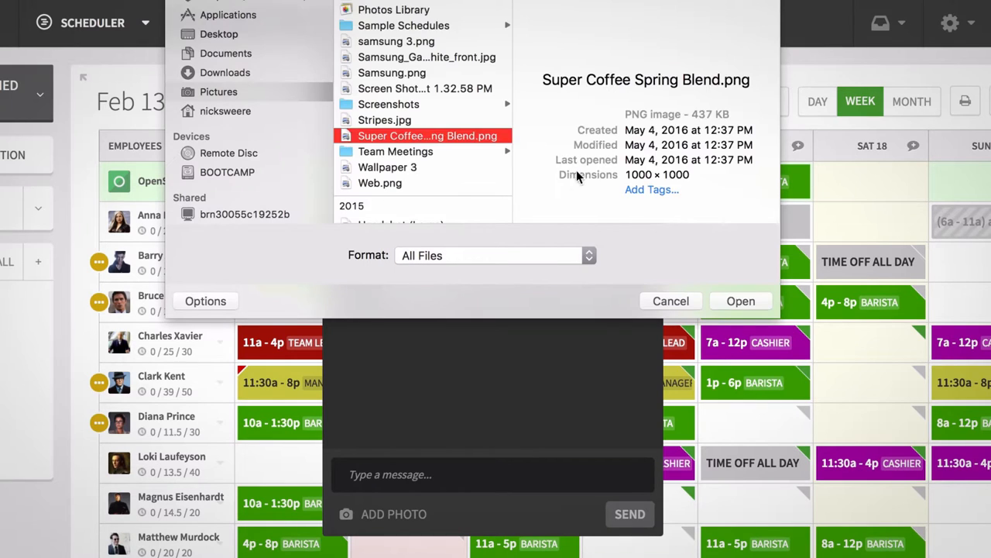
click(740, 300)
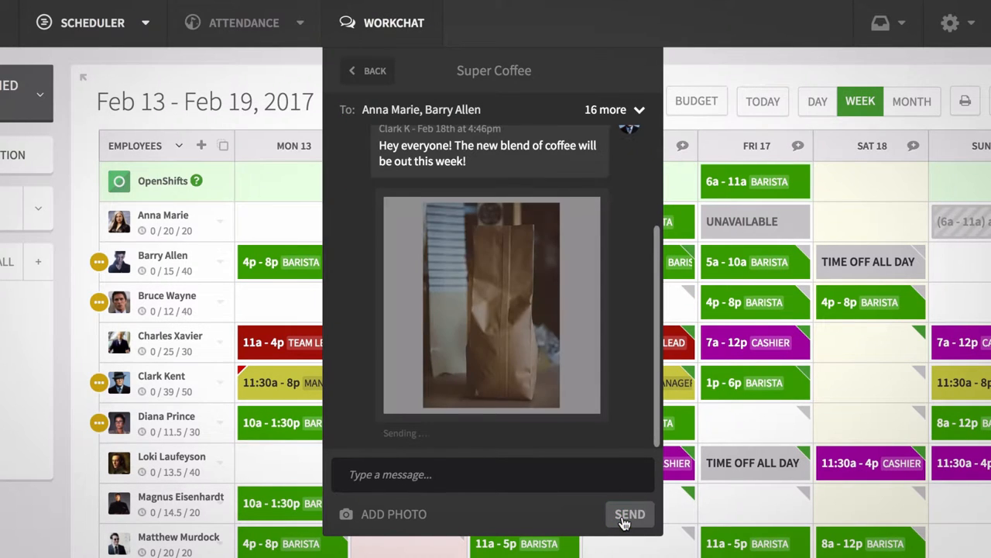
click(629, 514)
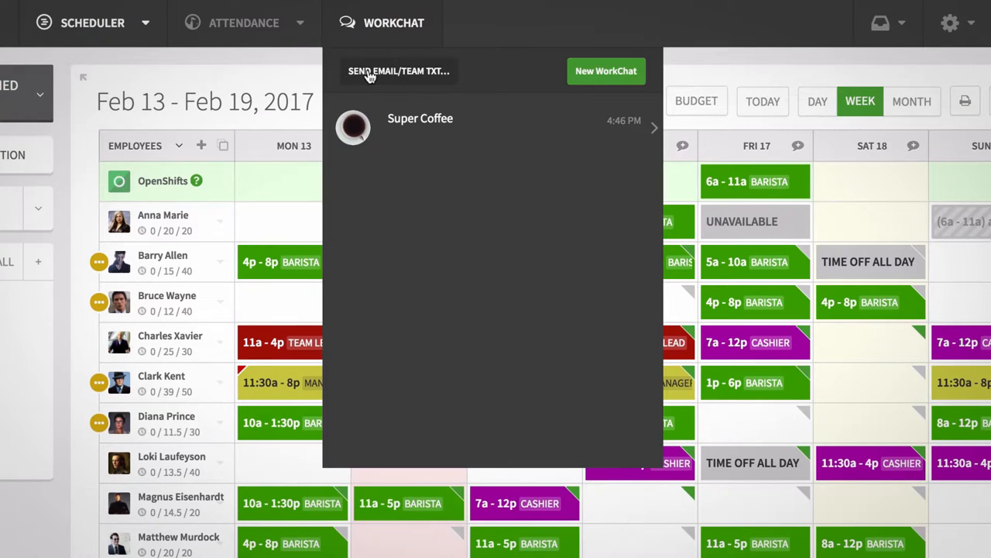
Start a group chat with Bruce Wayne and Anna Marie and send the thank-you message.
click(606, 71)
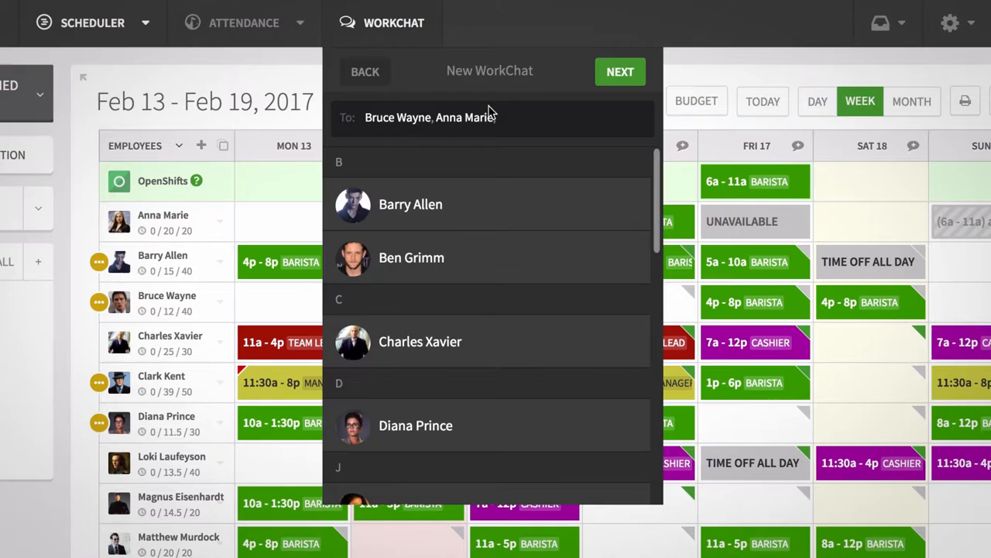
click(619, 71)
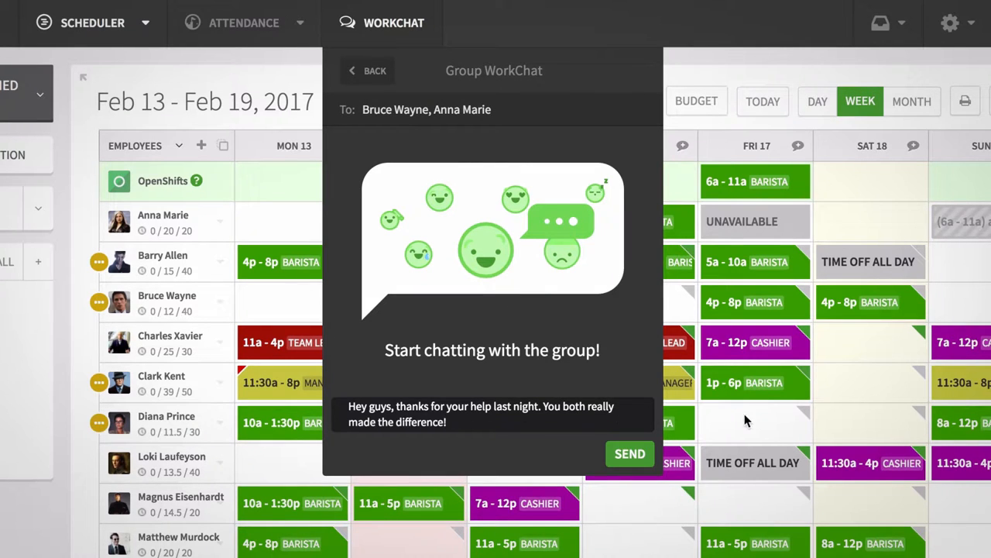
click(629, 452)
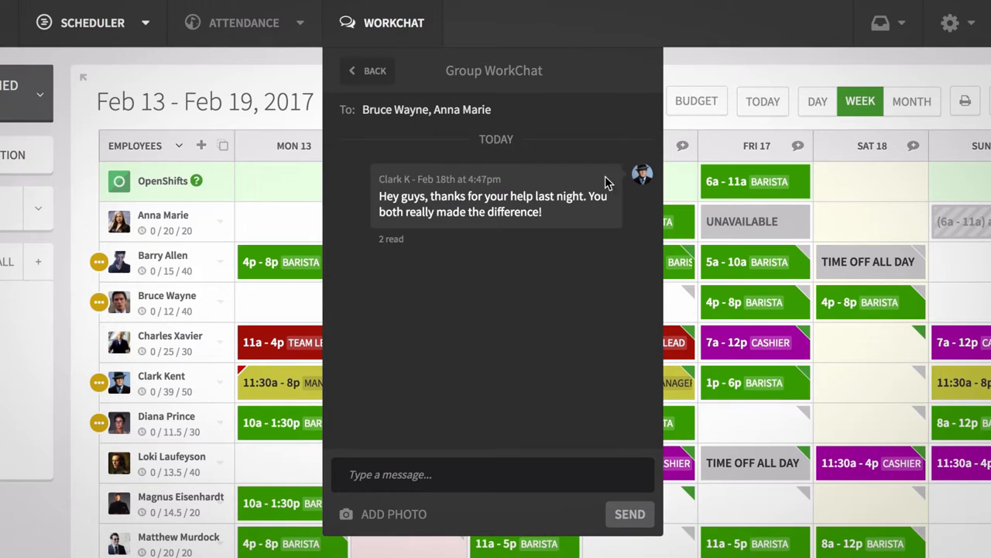
text(An)
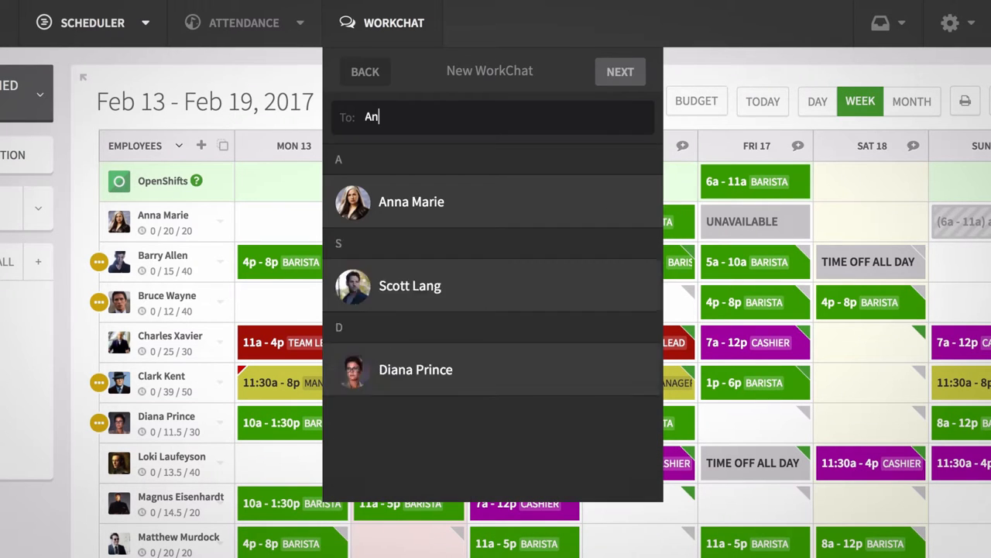
click(412, 202)
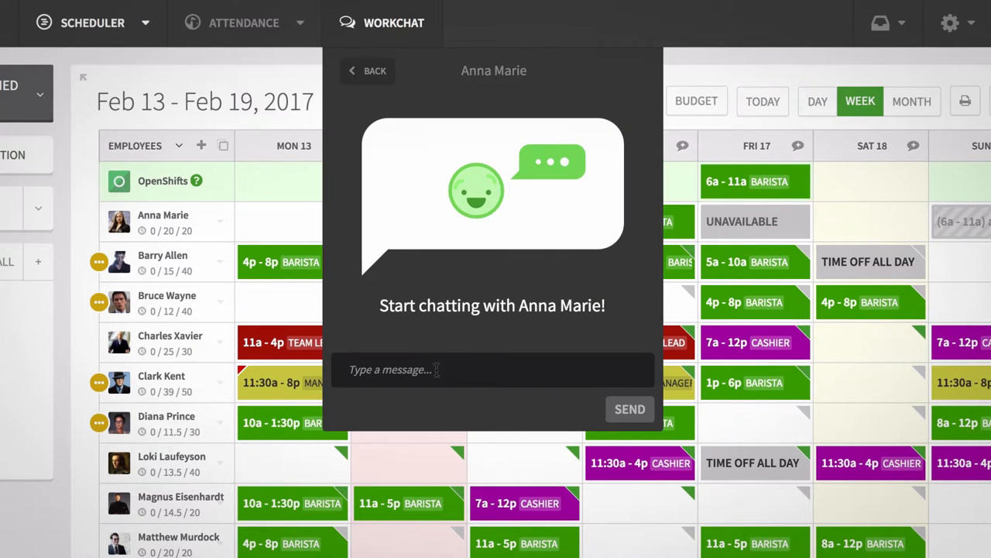
text(I appreciate your leadership the other night. I know it was busy but you really stepped up. Thanks!)
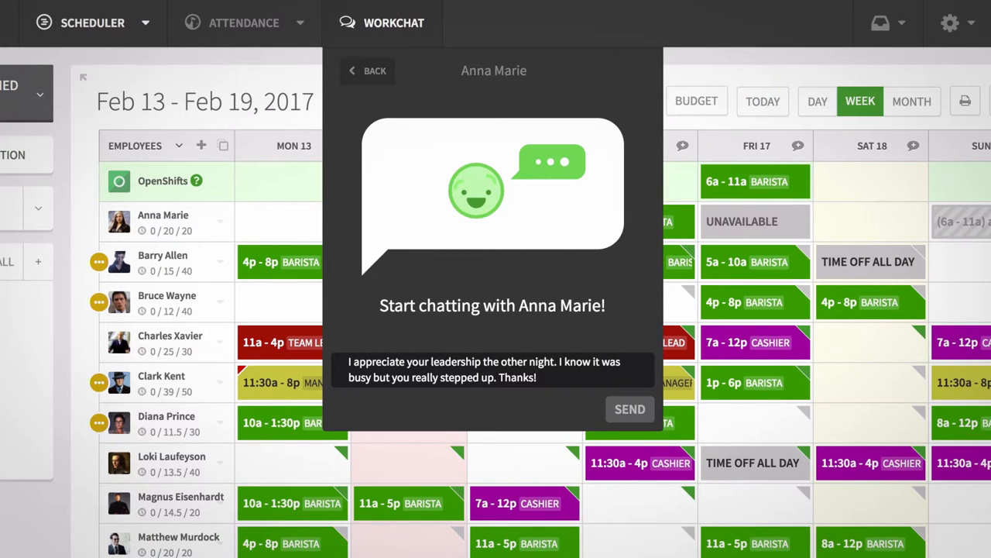
click(629, 409)
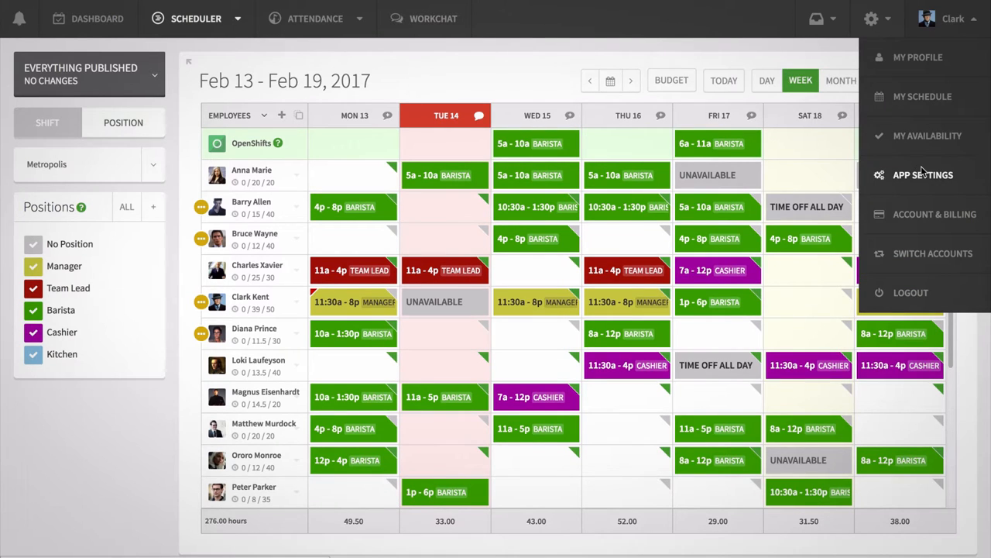
Switch WorkChat off in App Settings, confirm Disable, and save the settings.
click(923, 173)
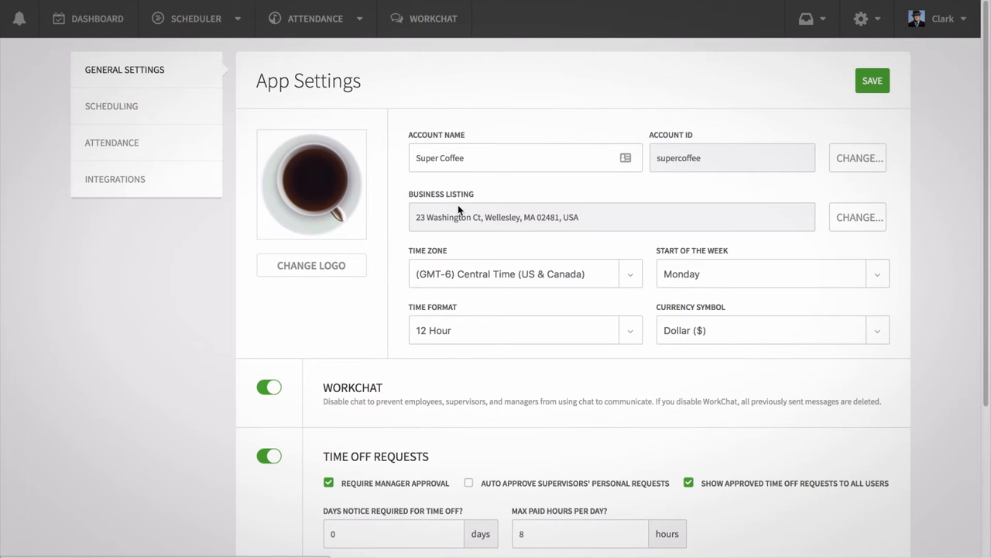
click(270, 387)
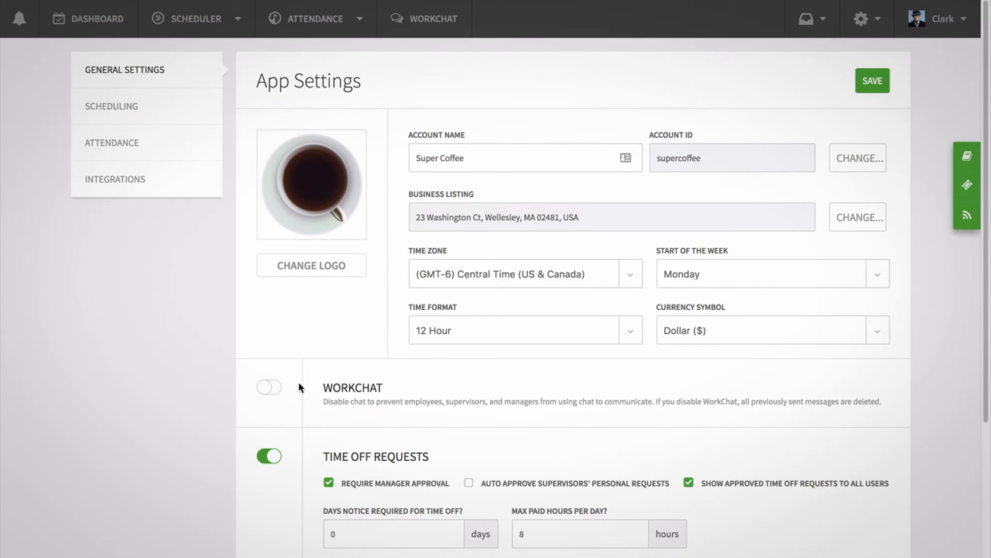
click(270, 387)
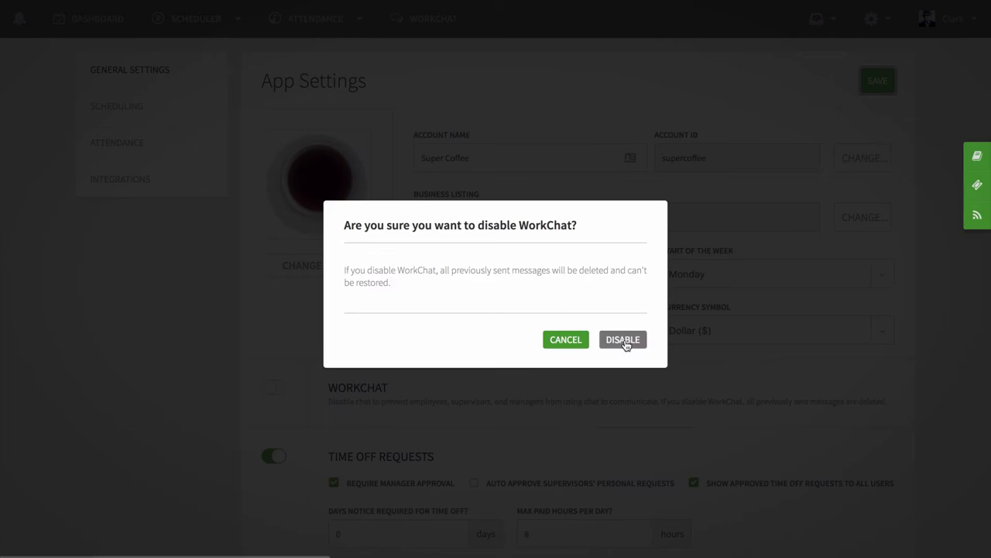
click(622, 339)
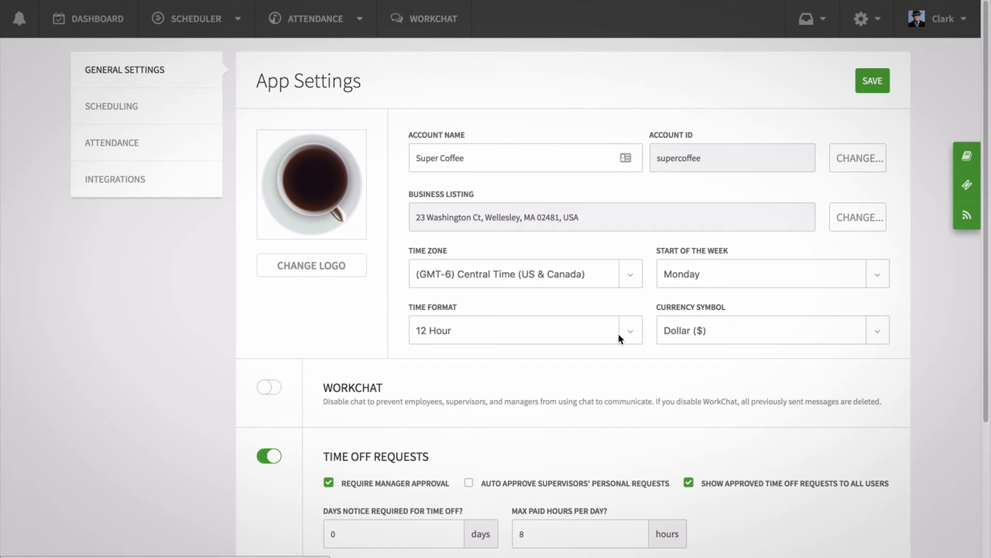
click(872, 80)
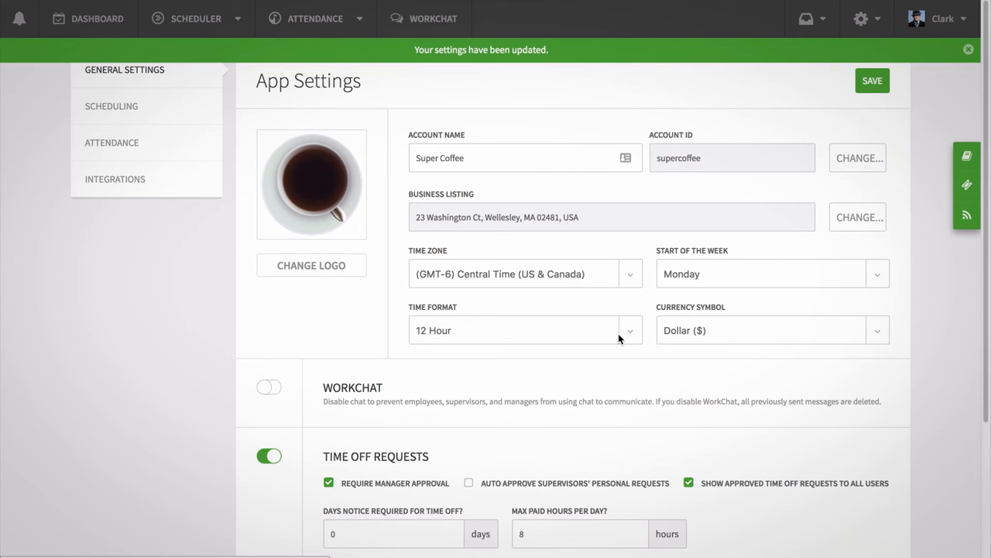
click(424, 18)
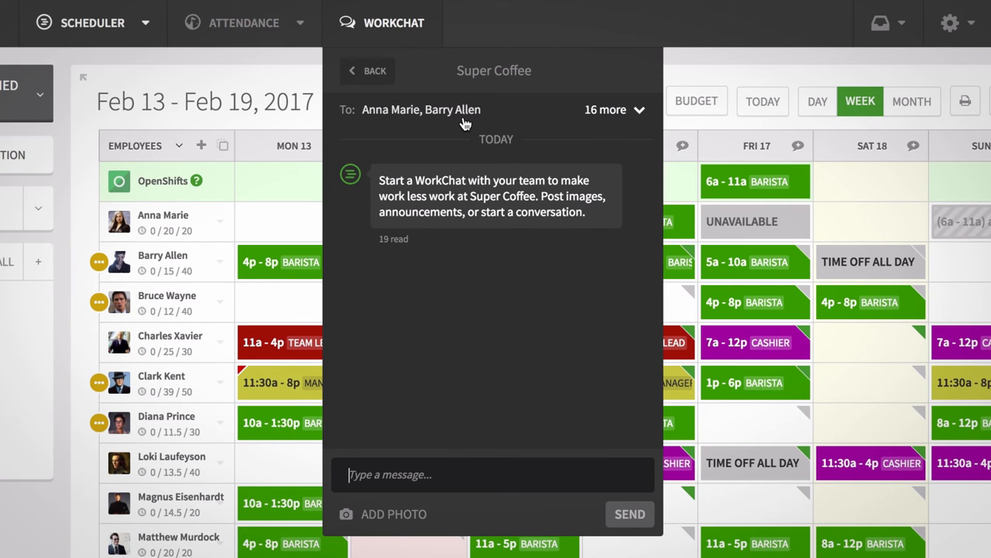